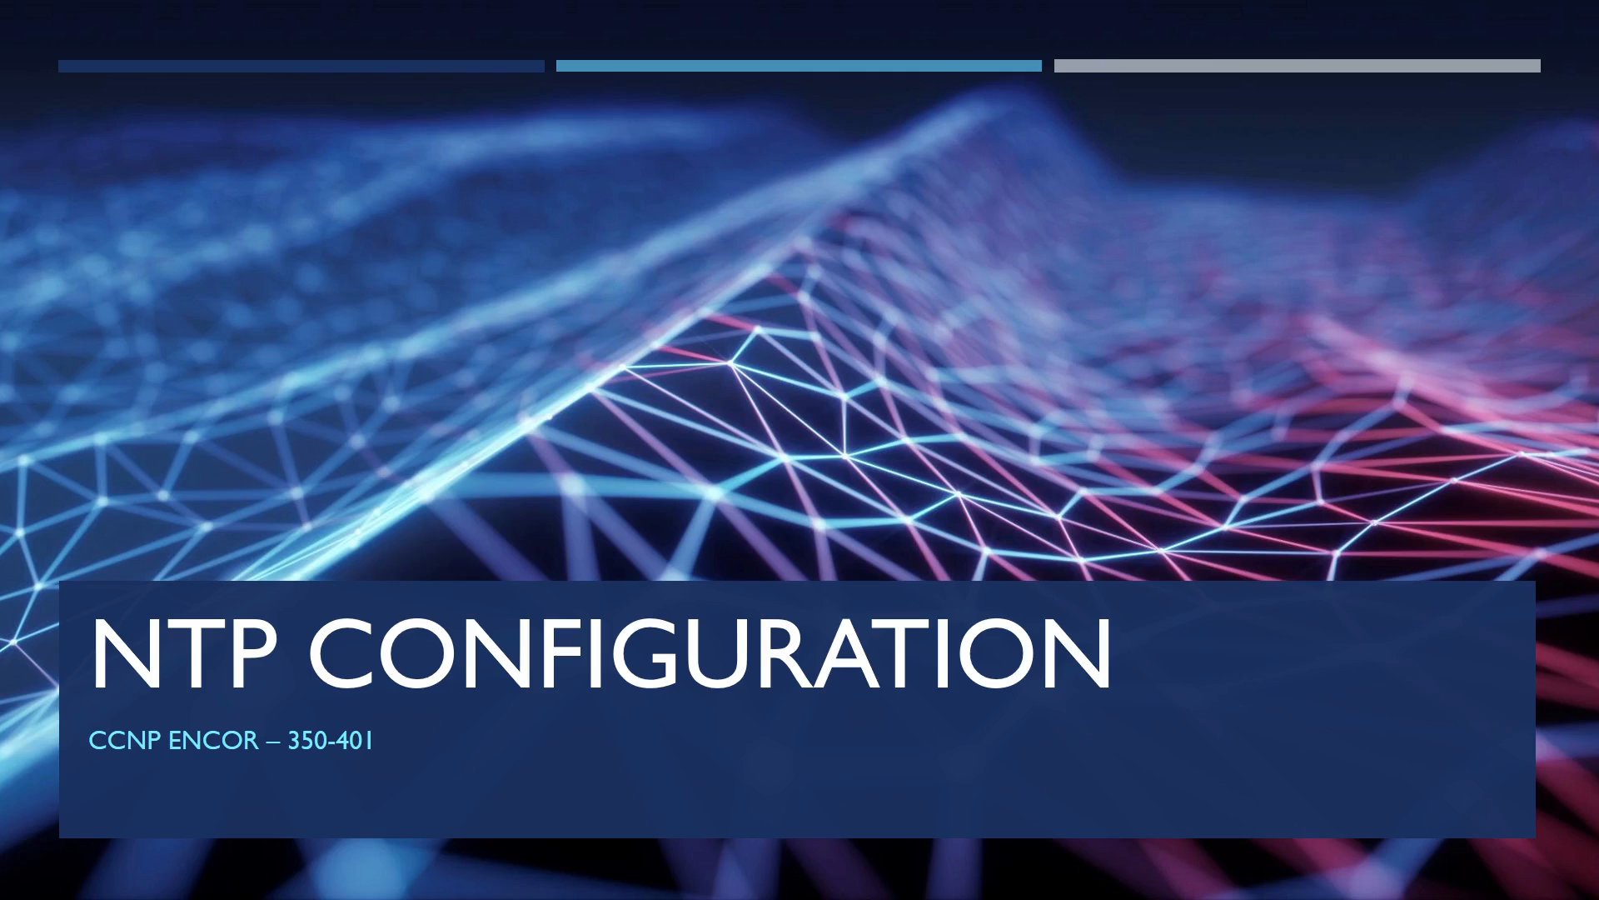
Advance past the NTP Configuration title slide toward the R1 console
{"action": "key", "text": "Right"}
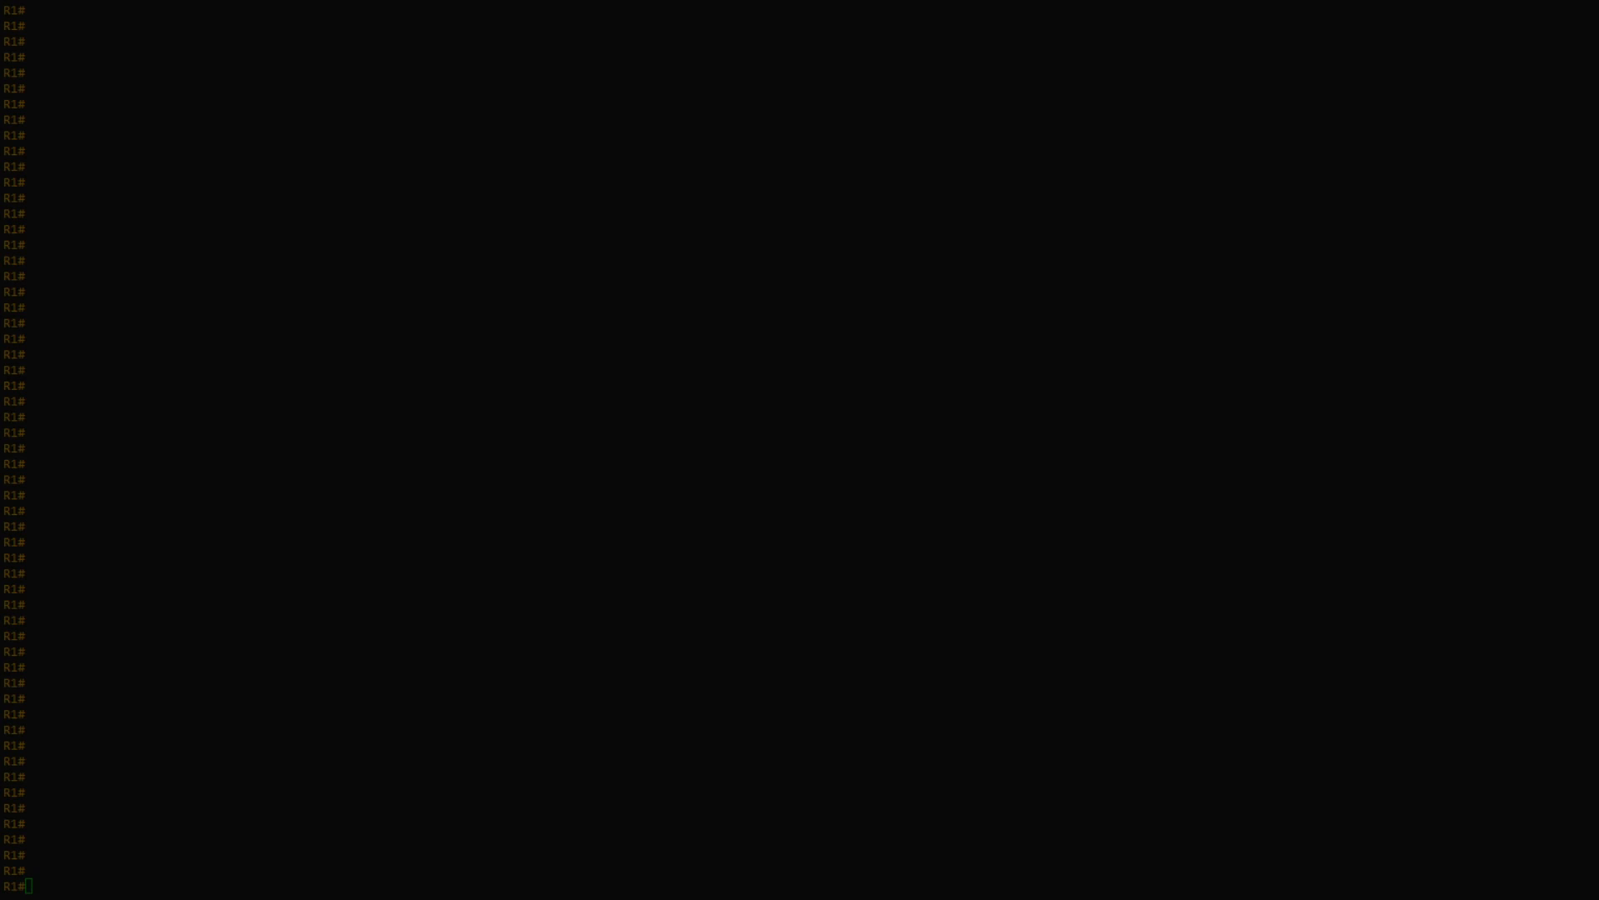
Configure uk.pool.ntp.org as R1's NTP server from global configuration mode
{"action": "type", "text": "conf t"}
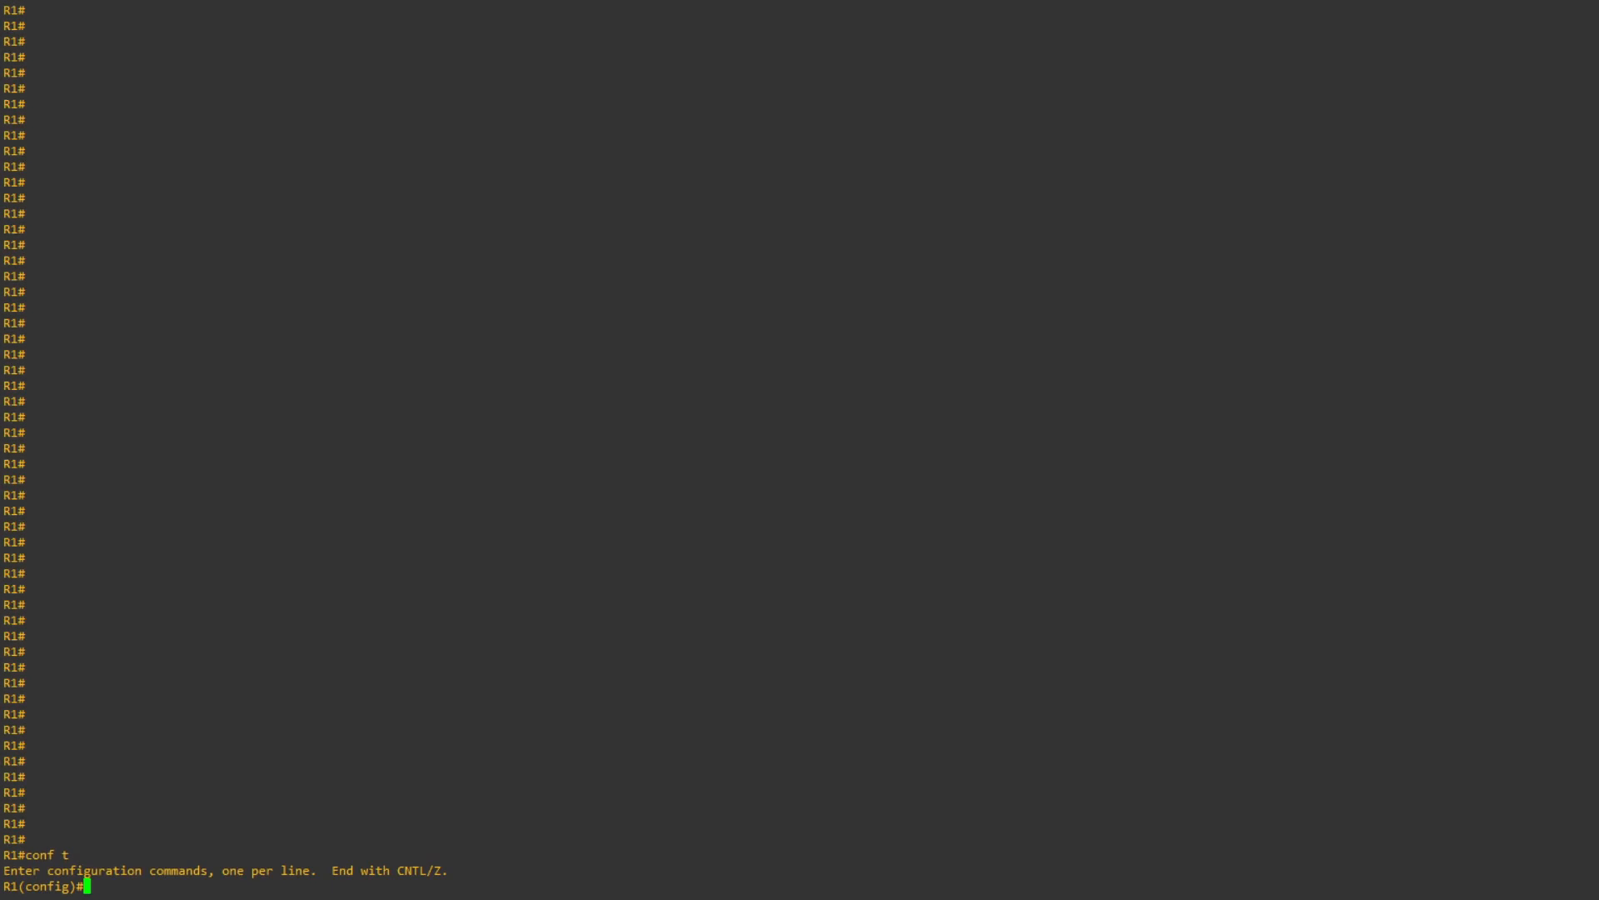
{"action": "type", "text": "ntp"}
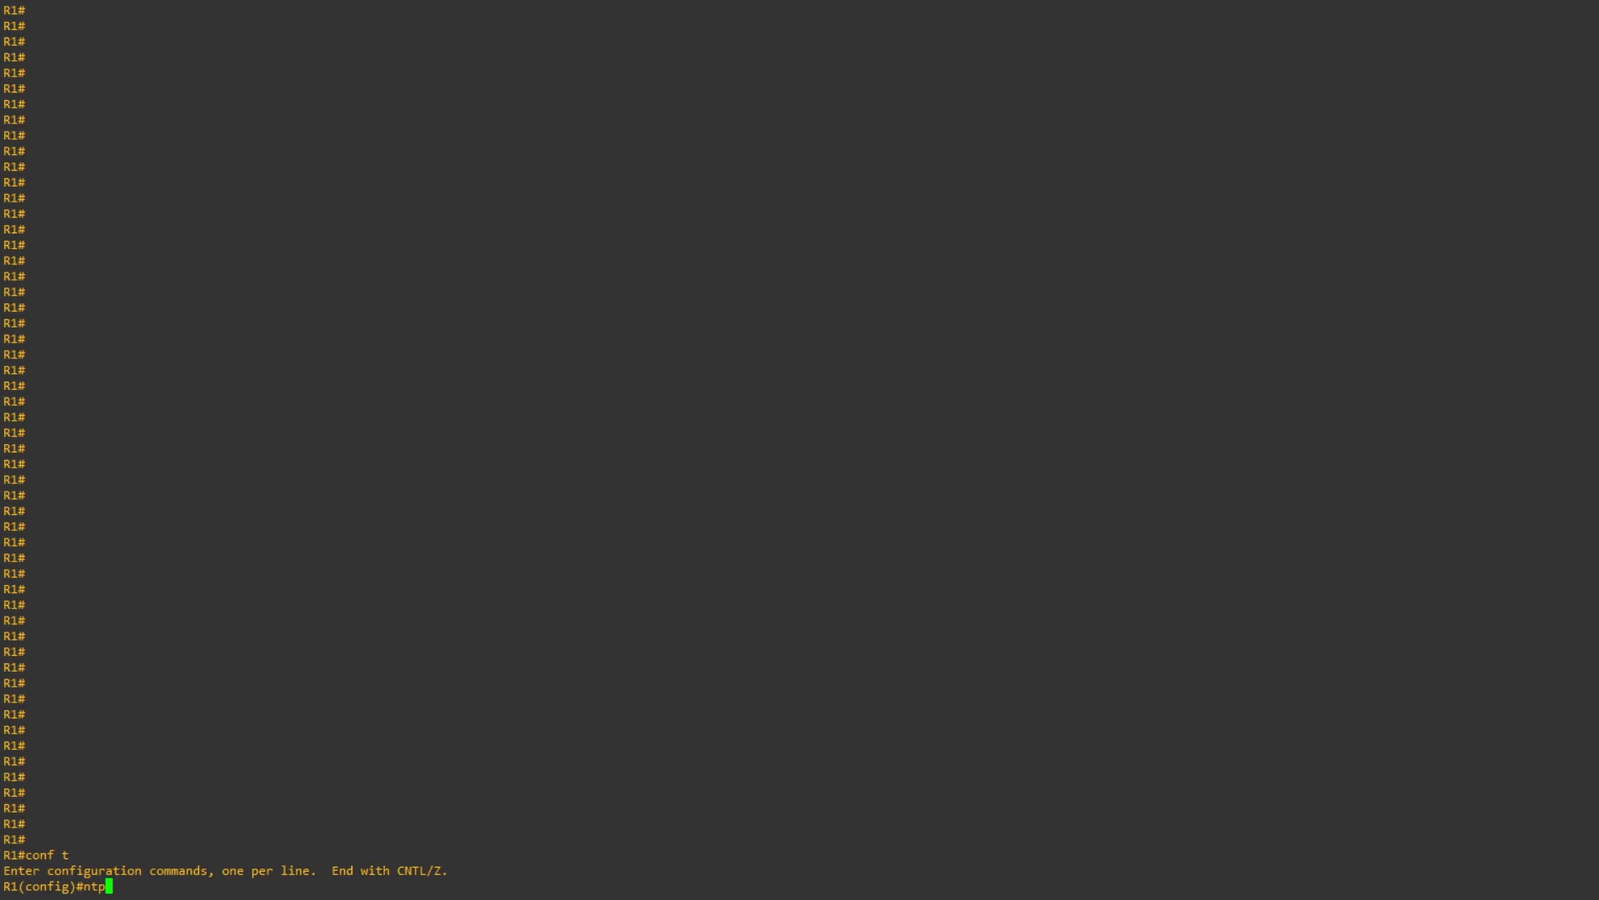
{"action": "type", "text": "server uk"}
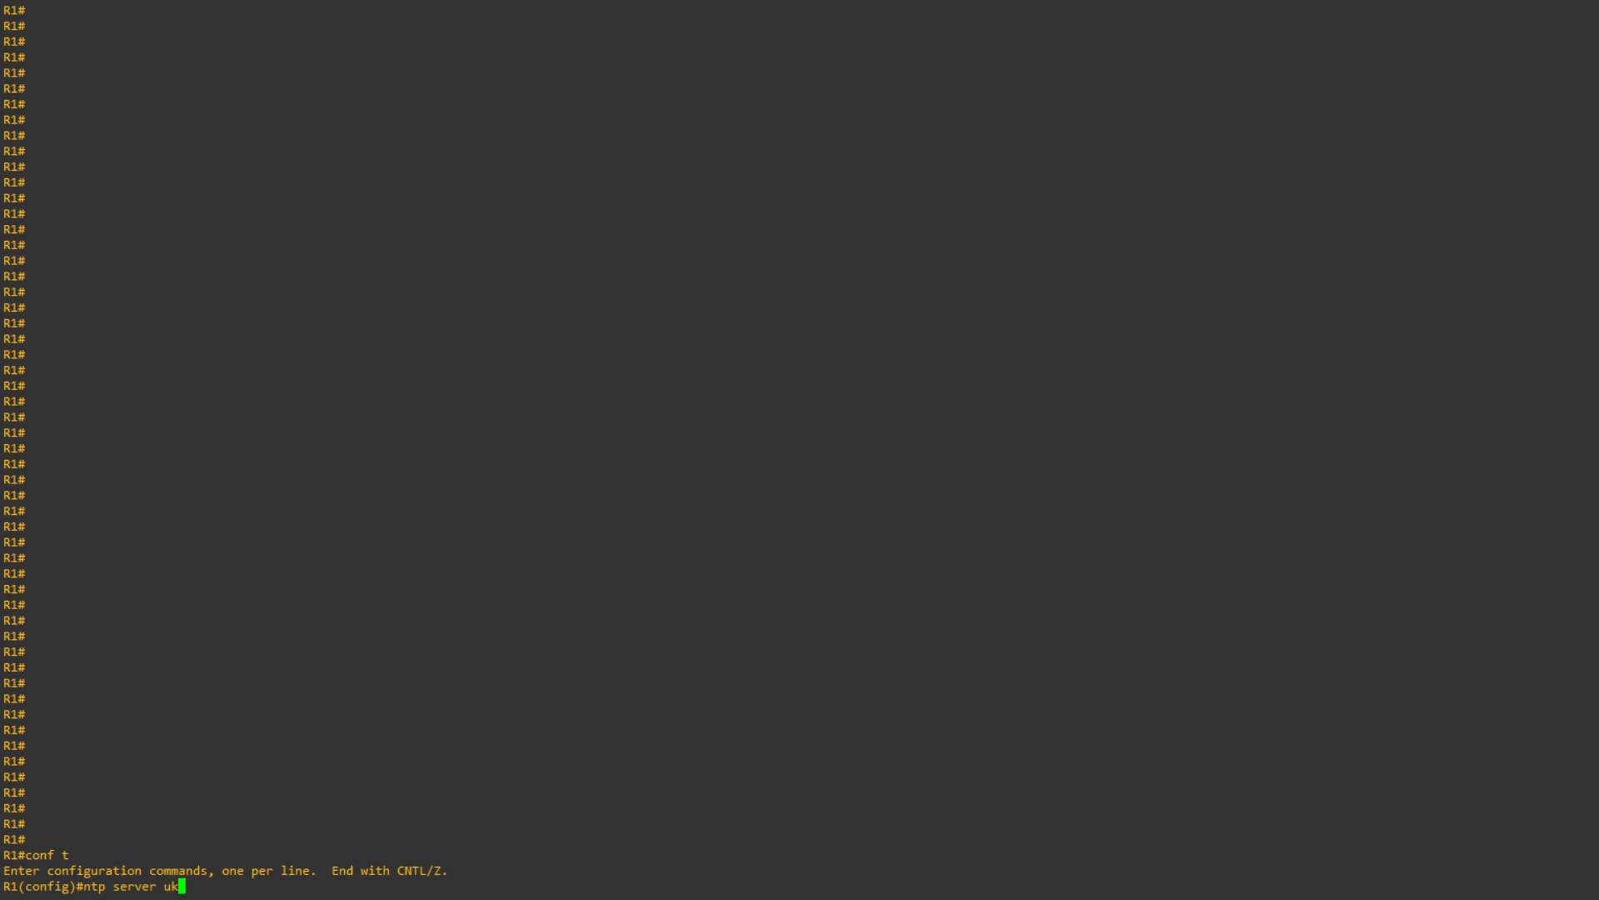
{"action": "type", "text": ".pool/"}
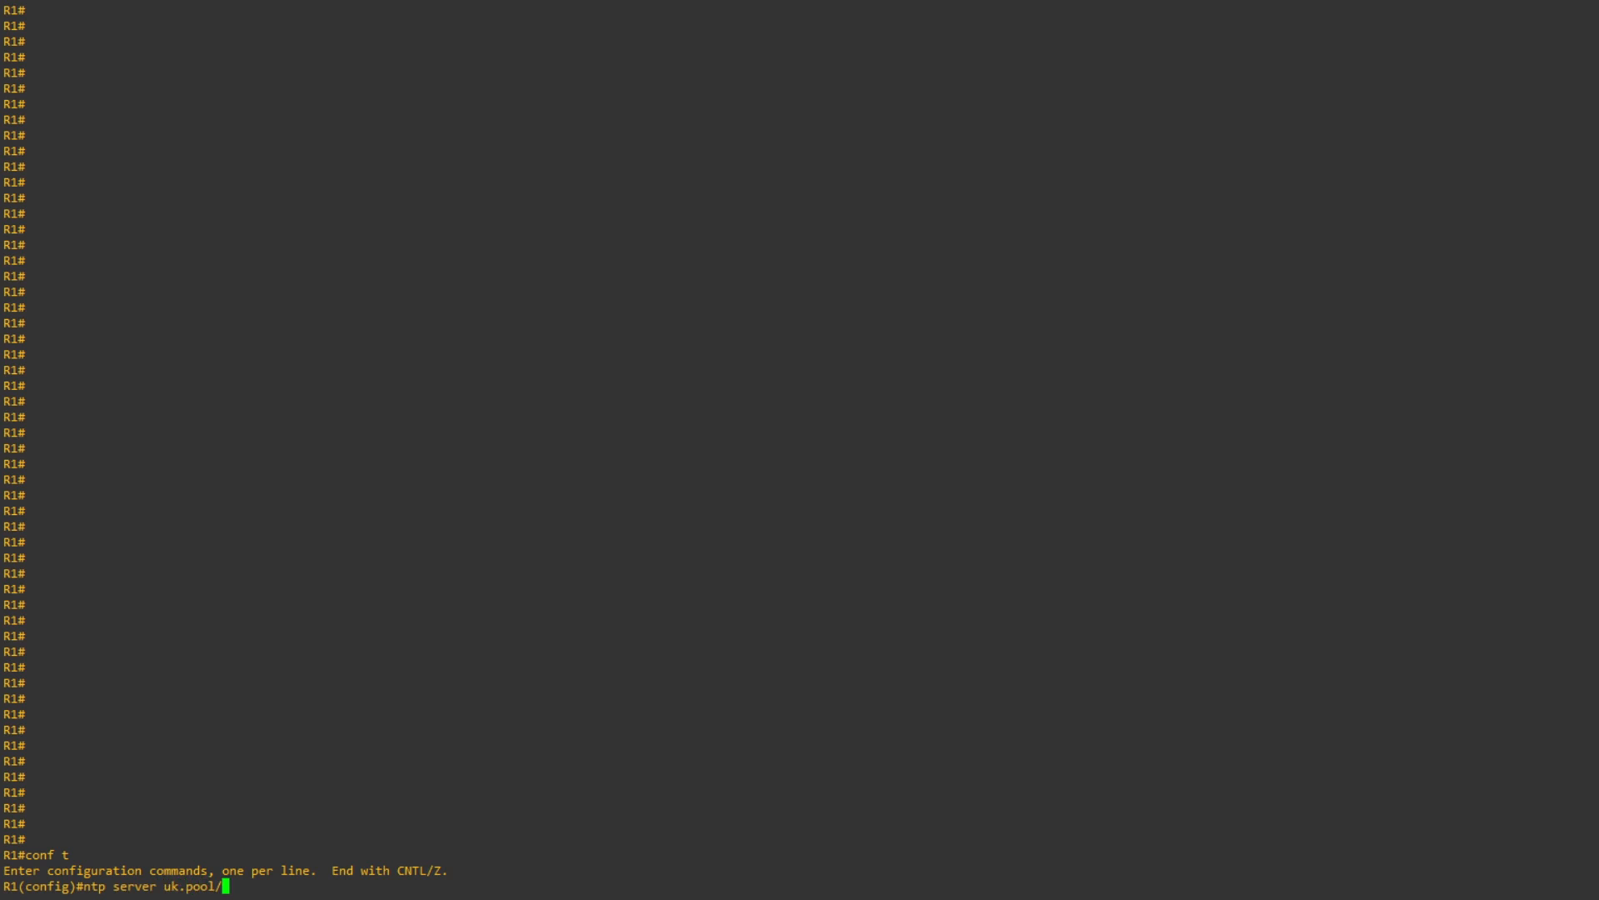
{"action": "type", "text": "ntp.org"}
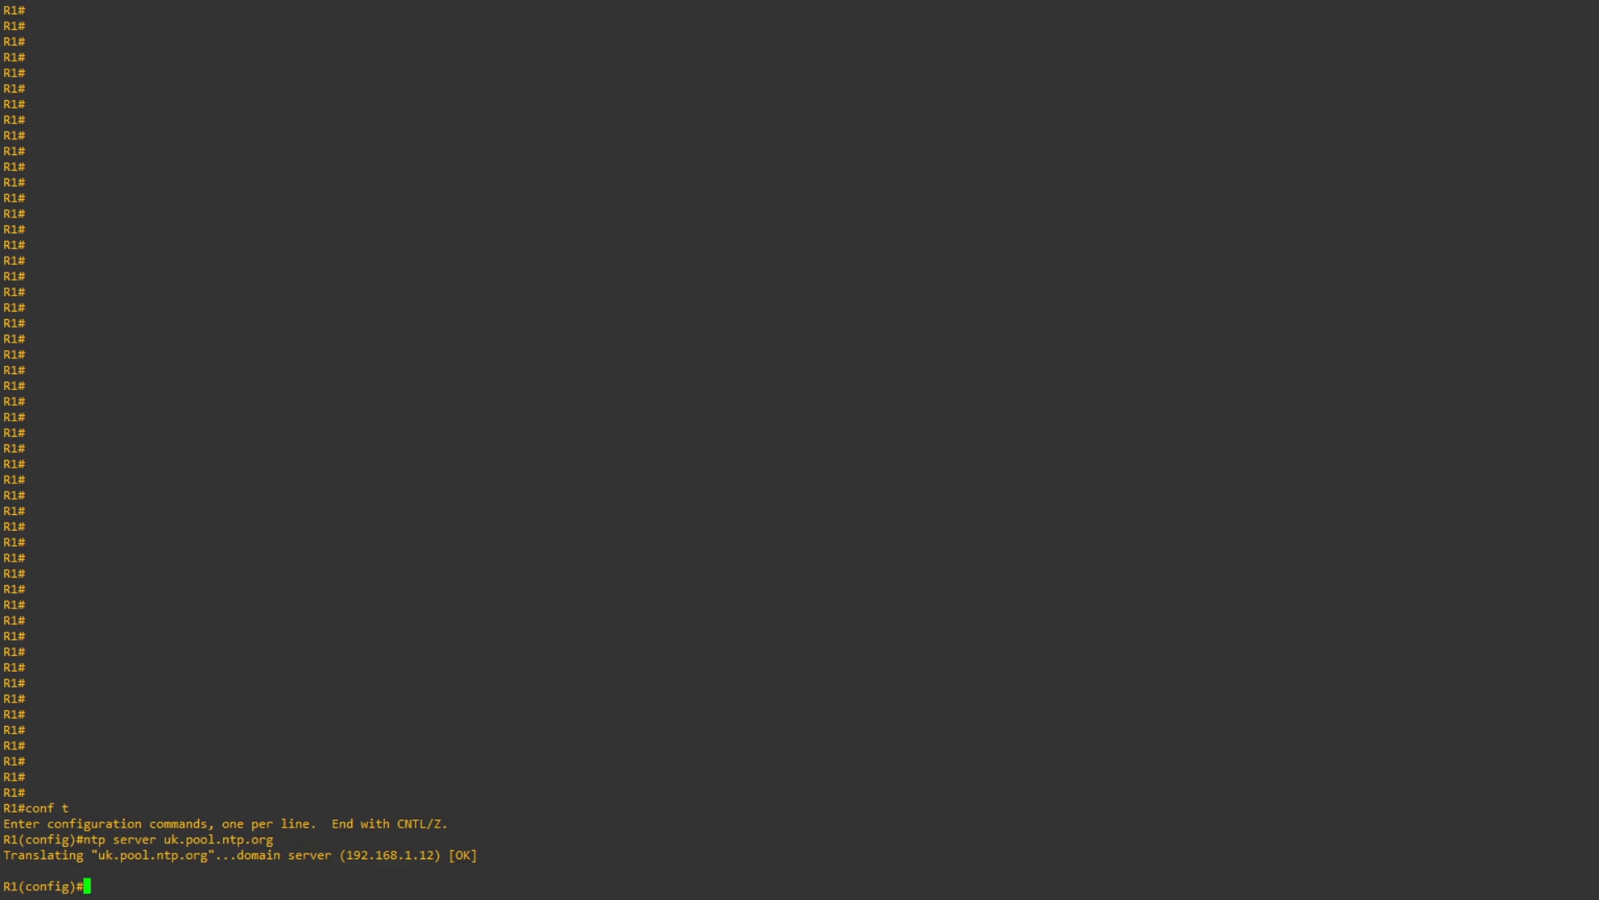
Set R1's NTP source interface to GigabitEthernet 0/0
{"action": "type", "text": "ntp source"}
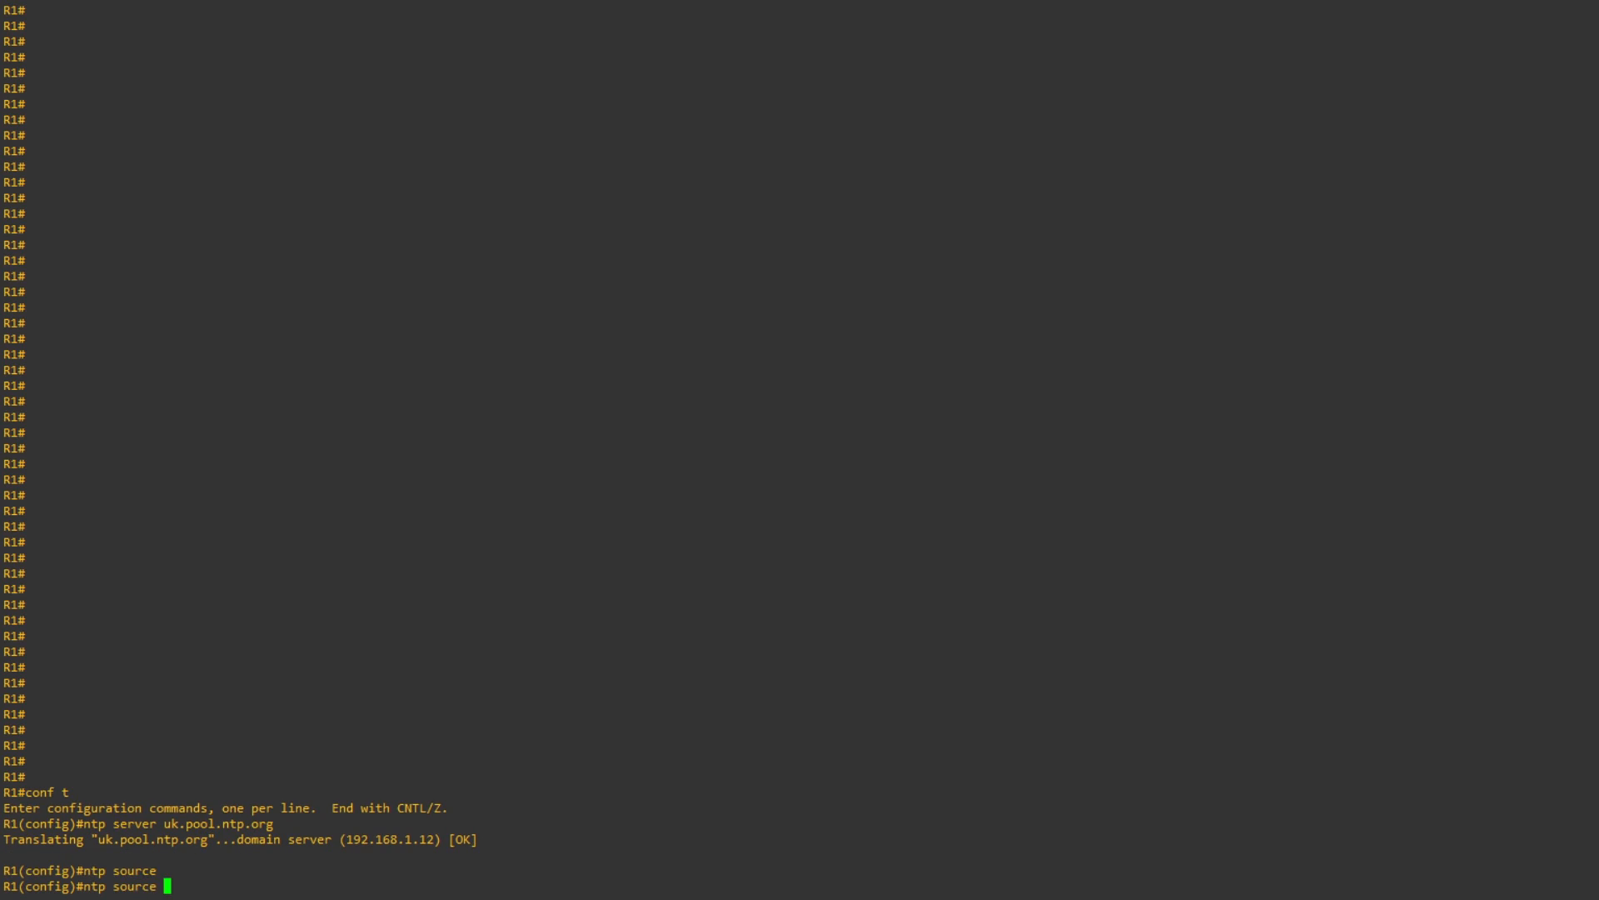
{"action": "type", "text": "gigabitEthernet"}
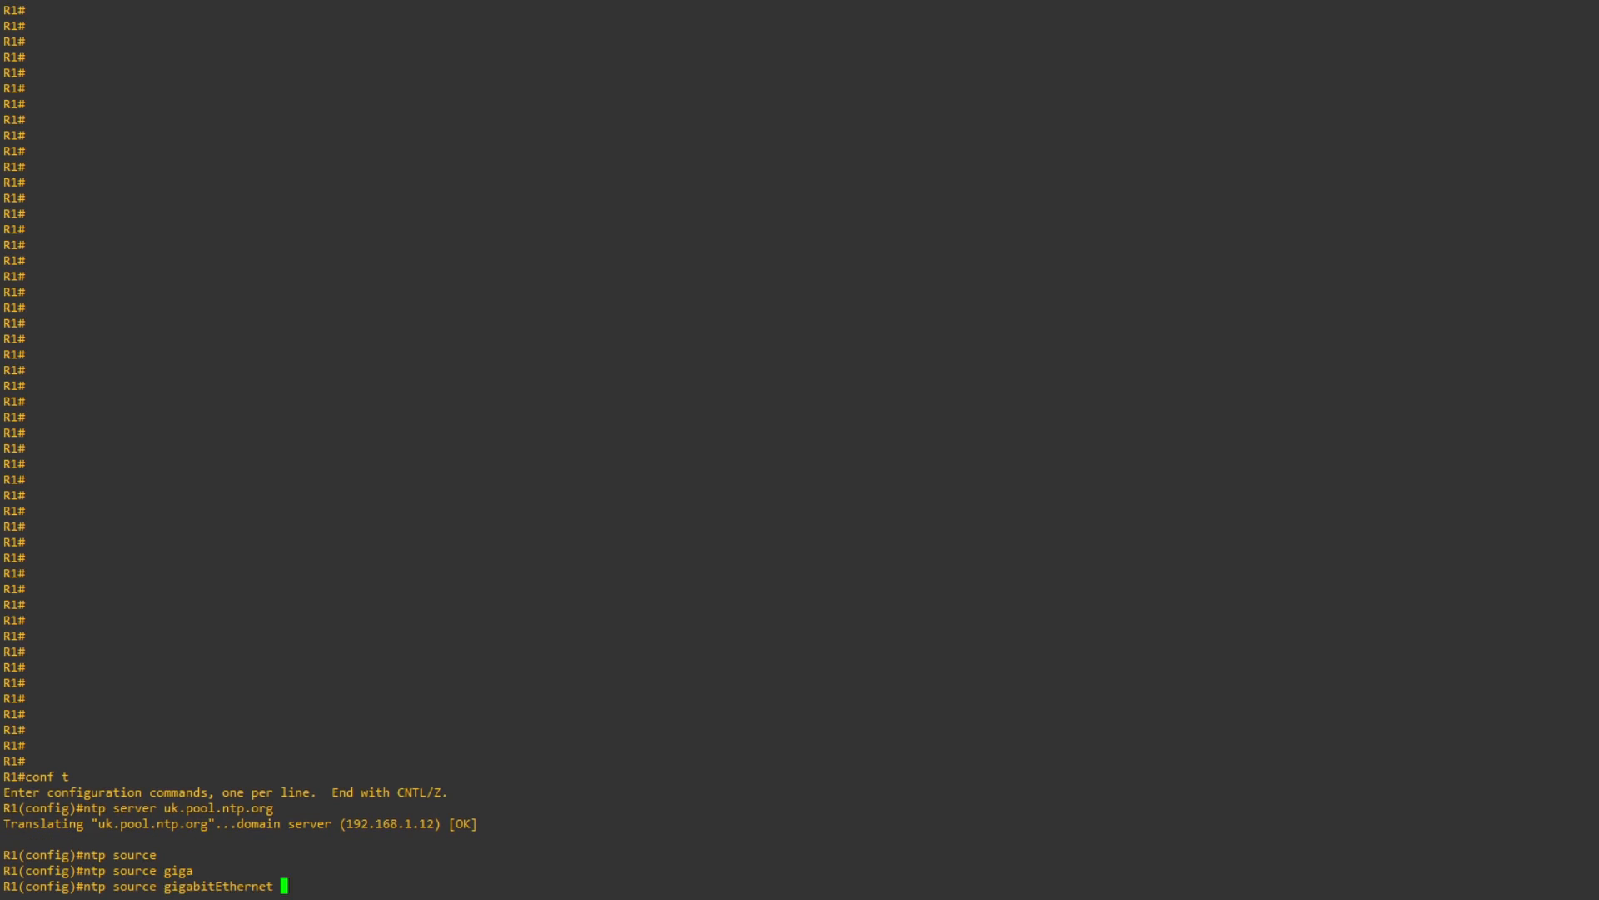
{"action": "type", "text": "0/0"}
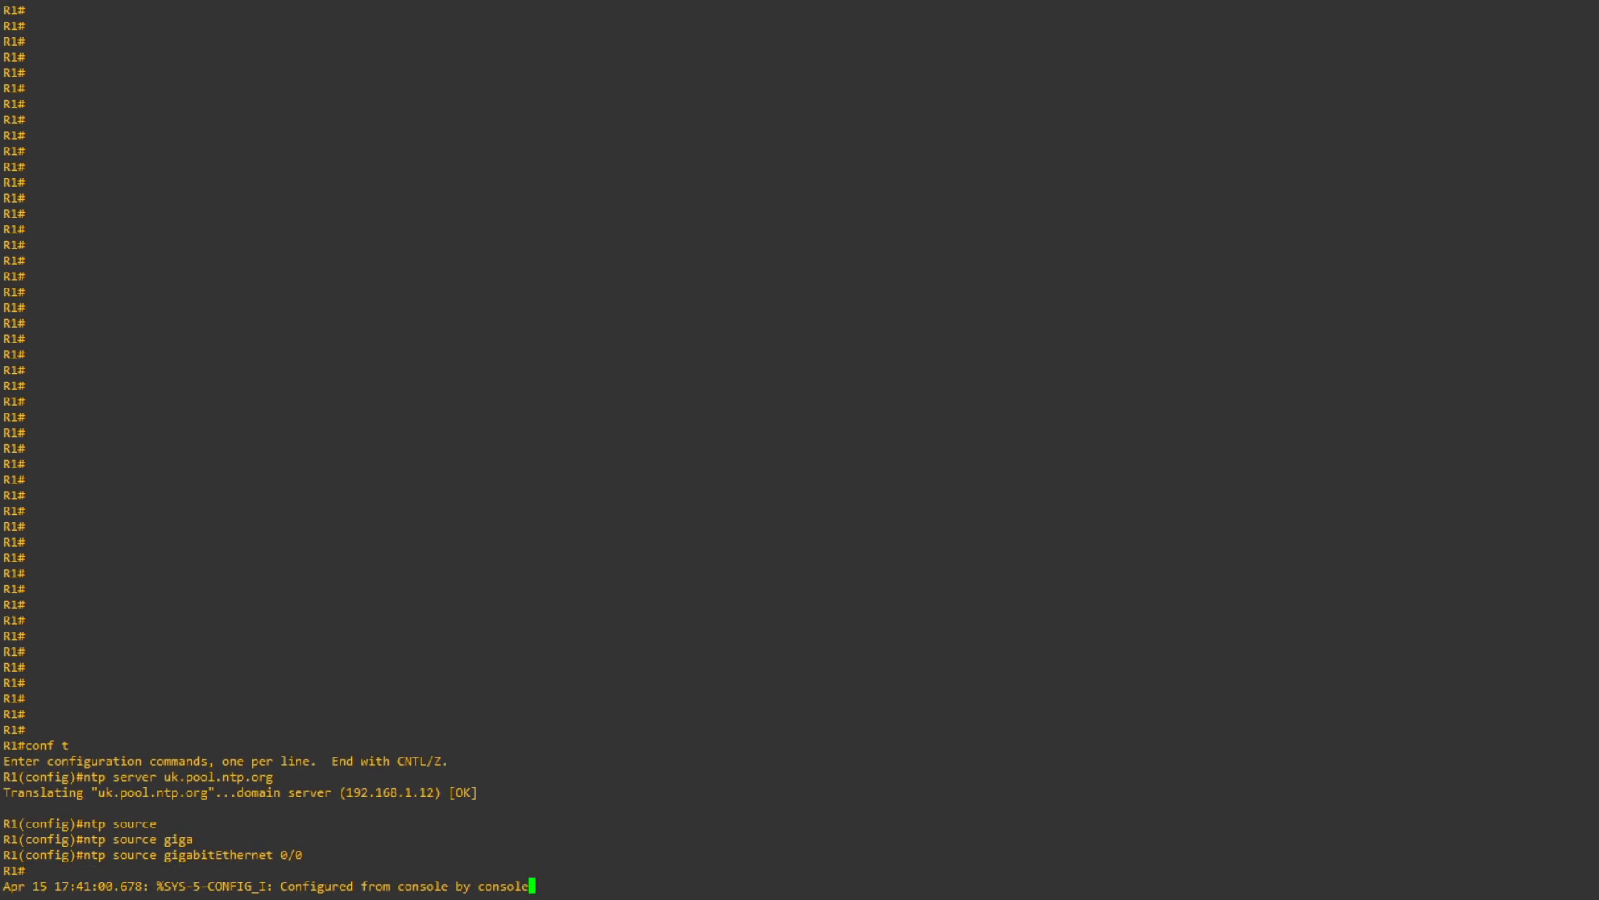
Re-enter ntp server uk.pool.ntp.org with source GigabitEthernet 0/0 on R1
{"action": "type", "text": "conf t"}
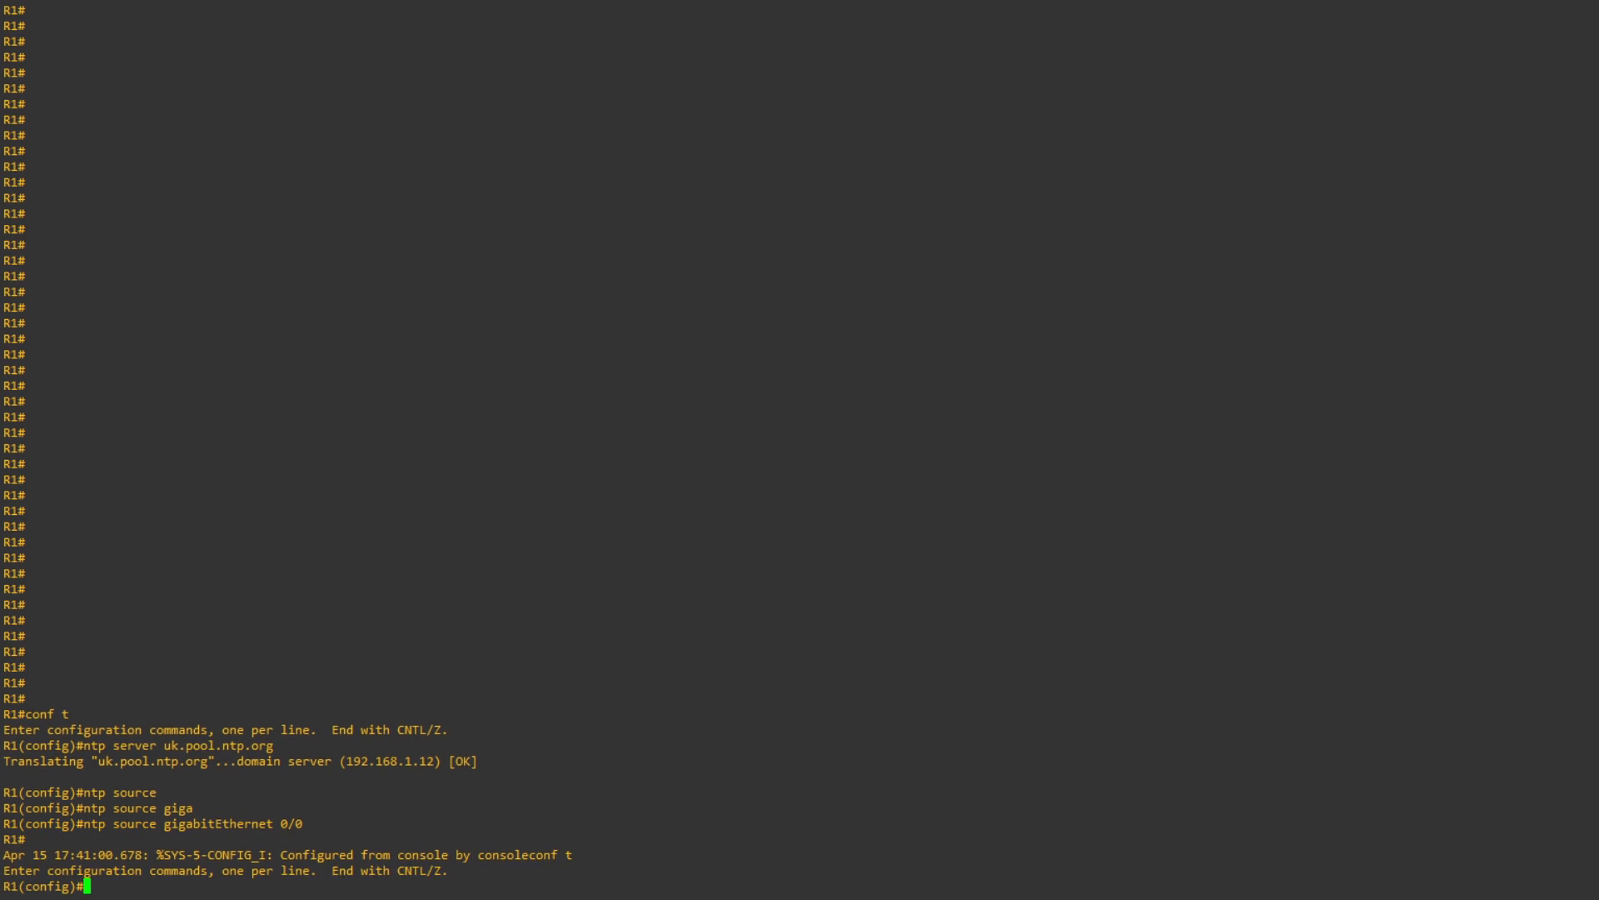
{"action": "key", "text": "Enter"}
{"action": "type", "text": "ntp server uk.pool.ntp."}
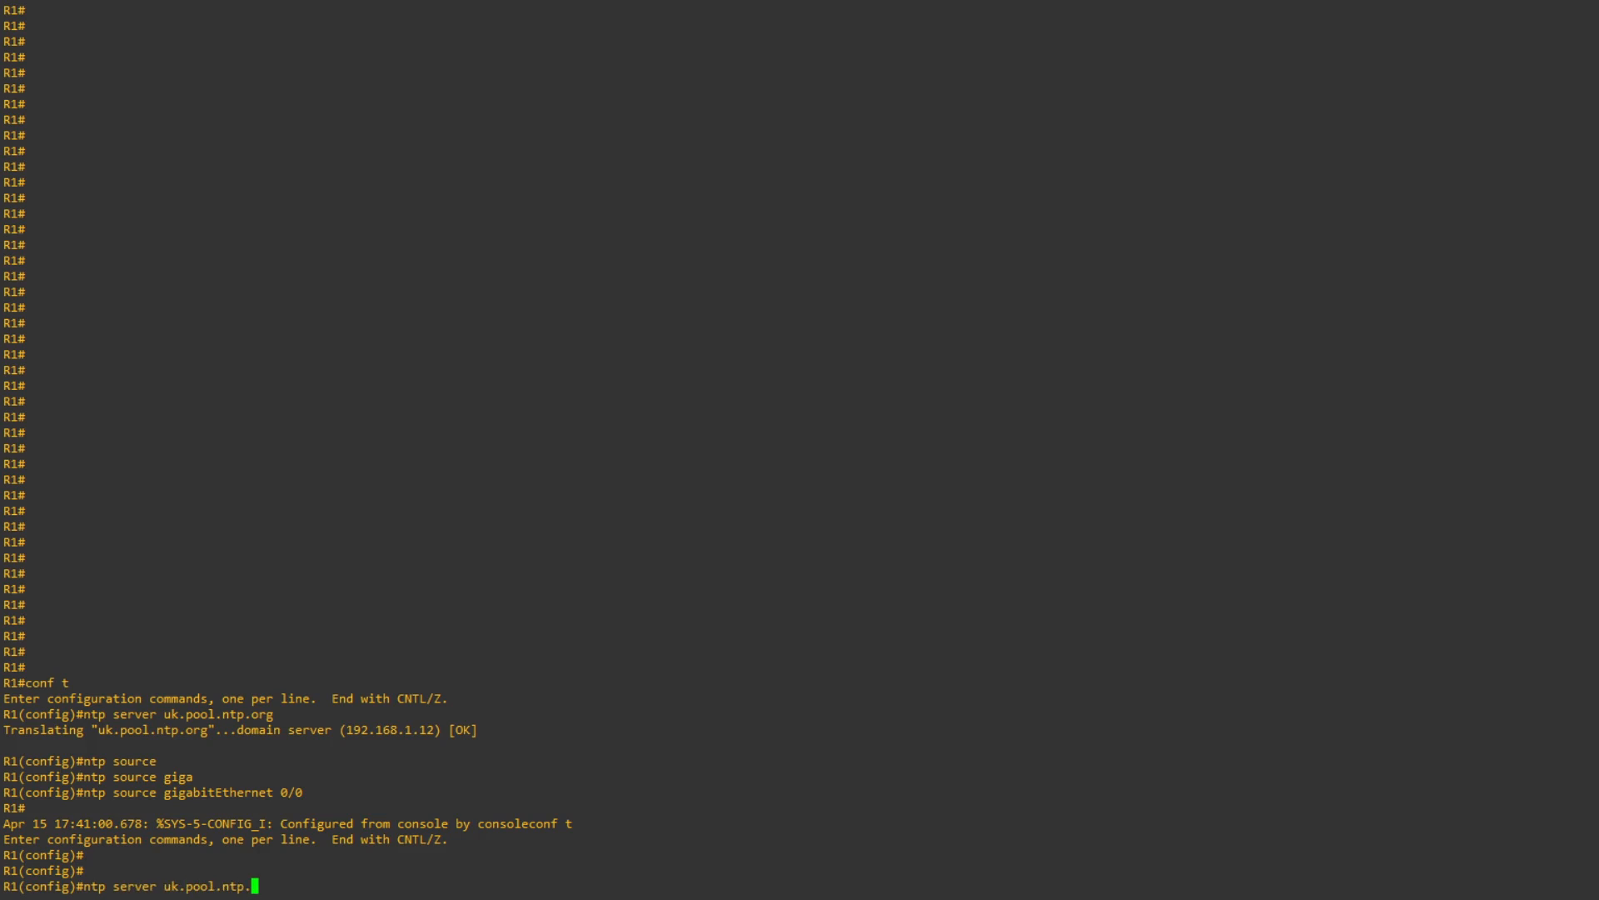
{"action": "type", "text": "org"}
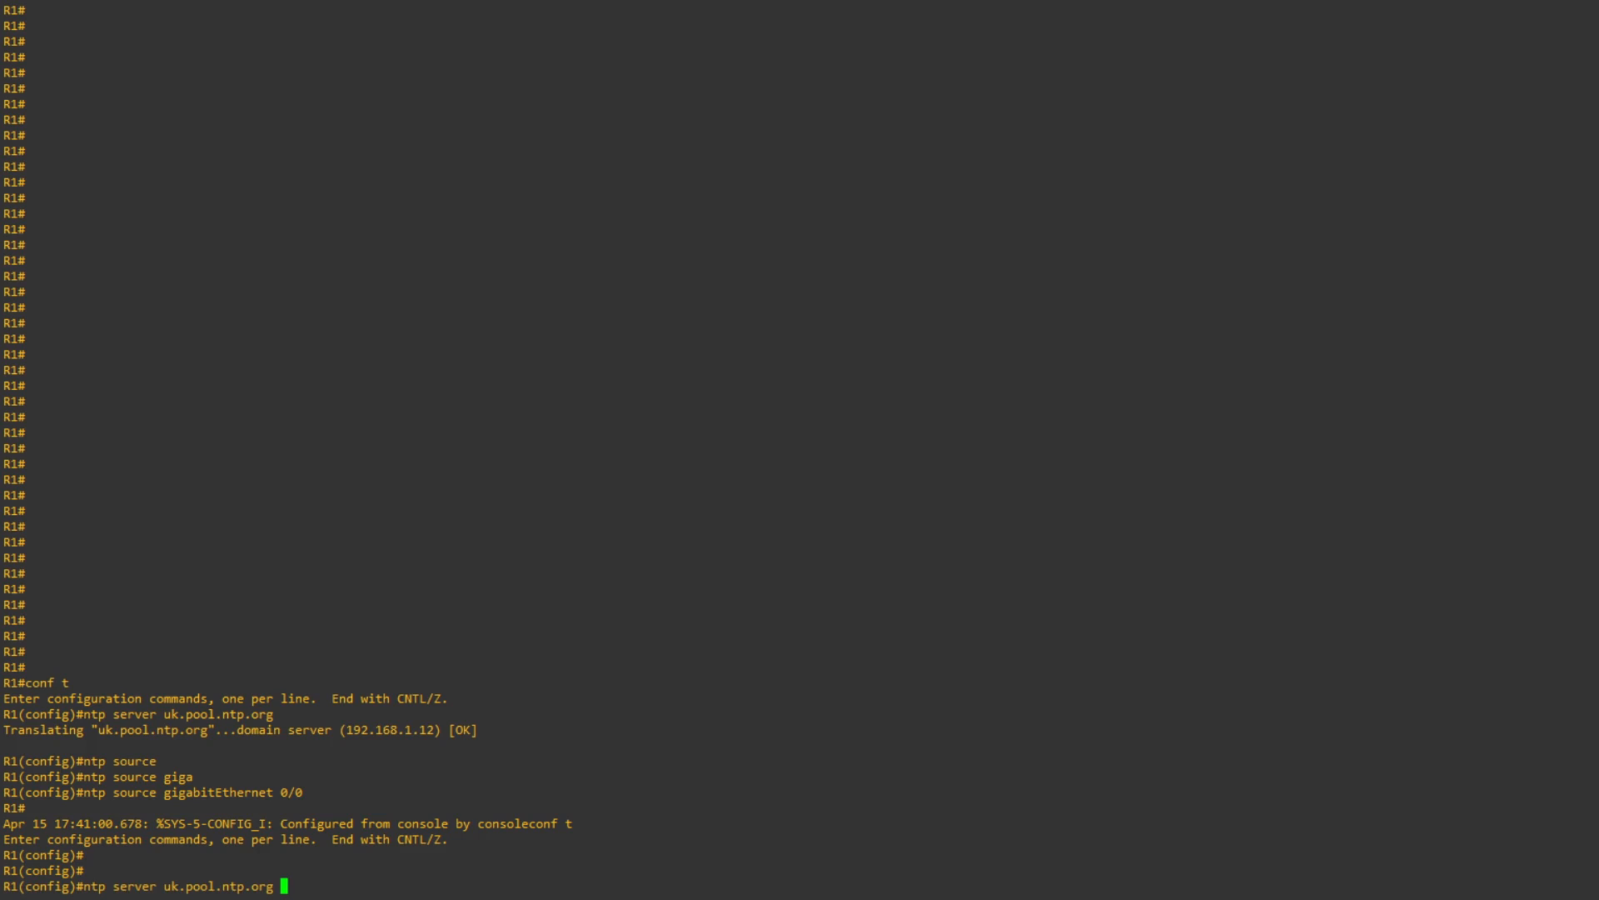
{"action": "type", "text": "source GigabitEthernet"}
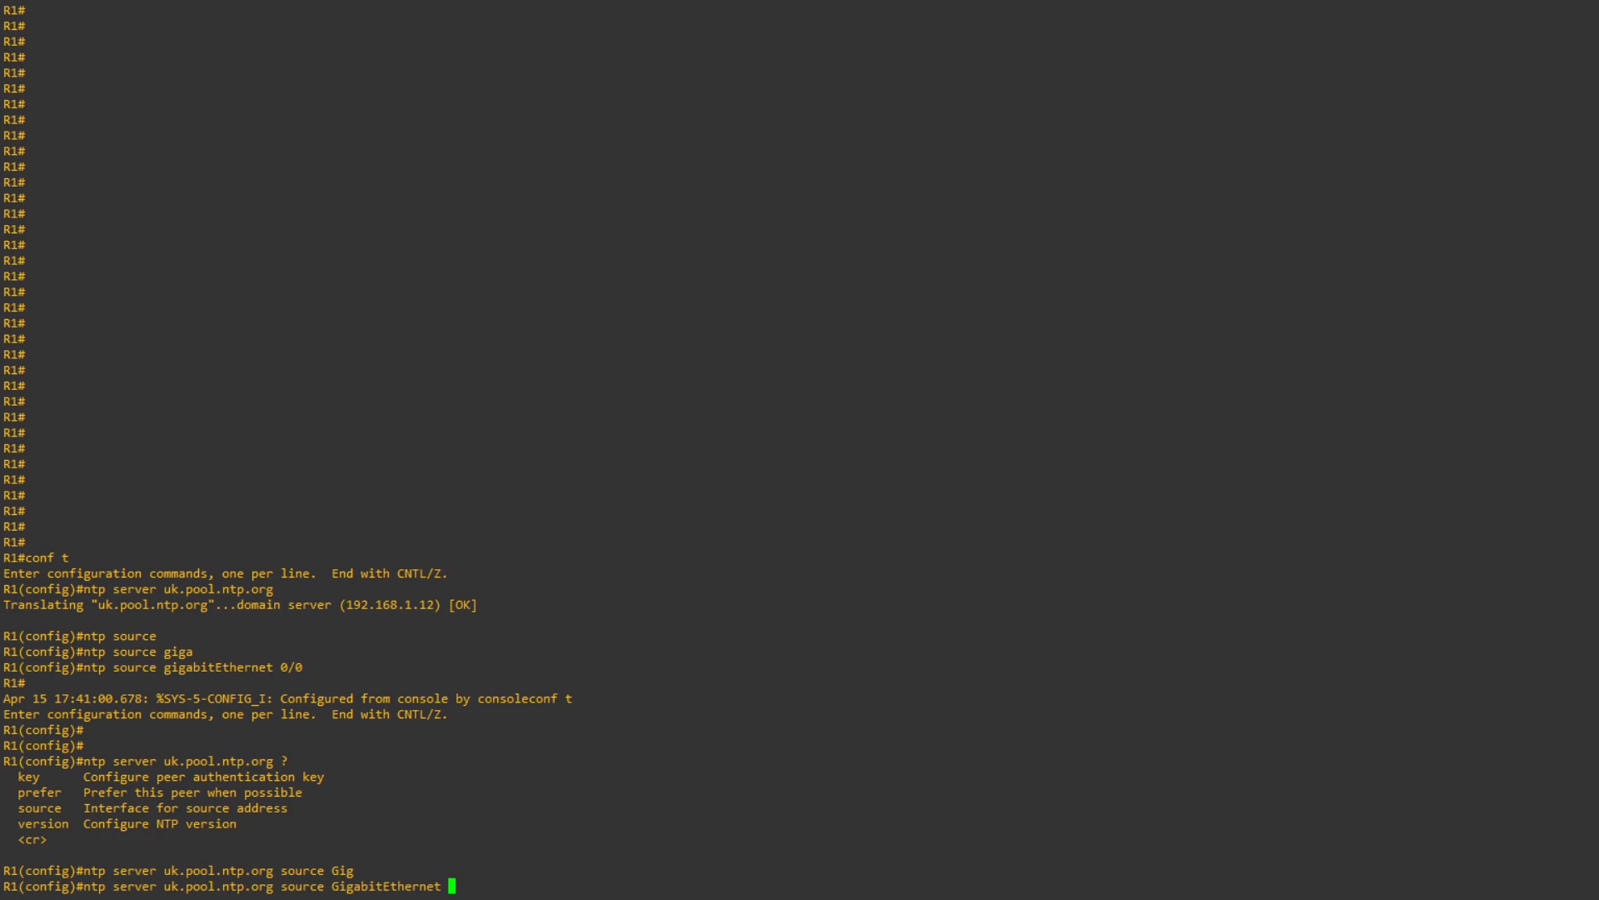
{"action": "type", "text": "0/0"}
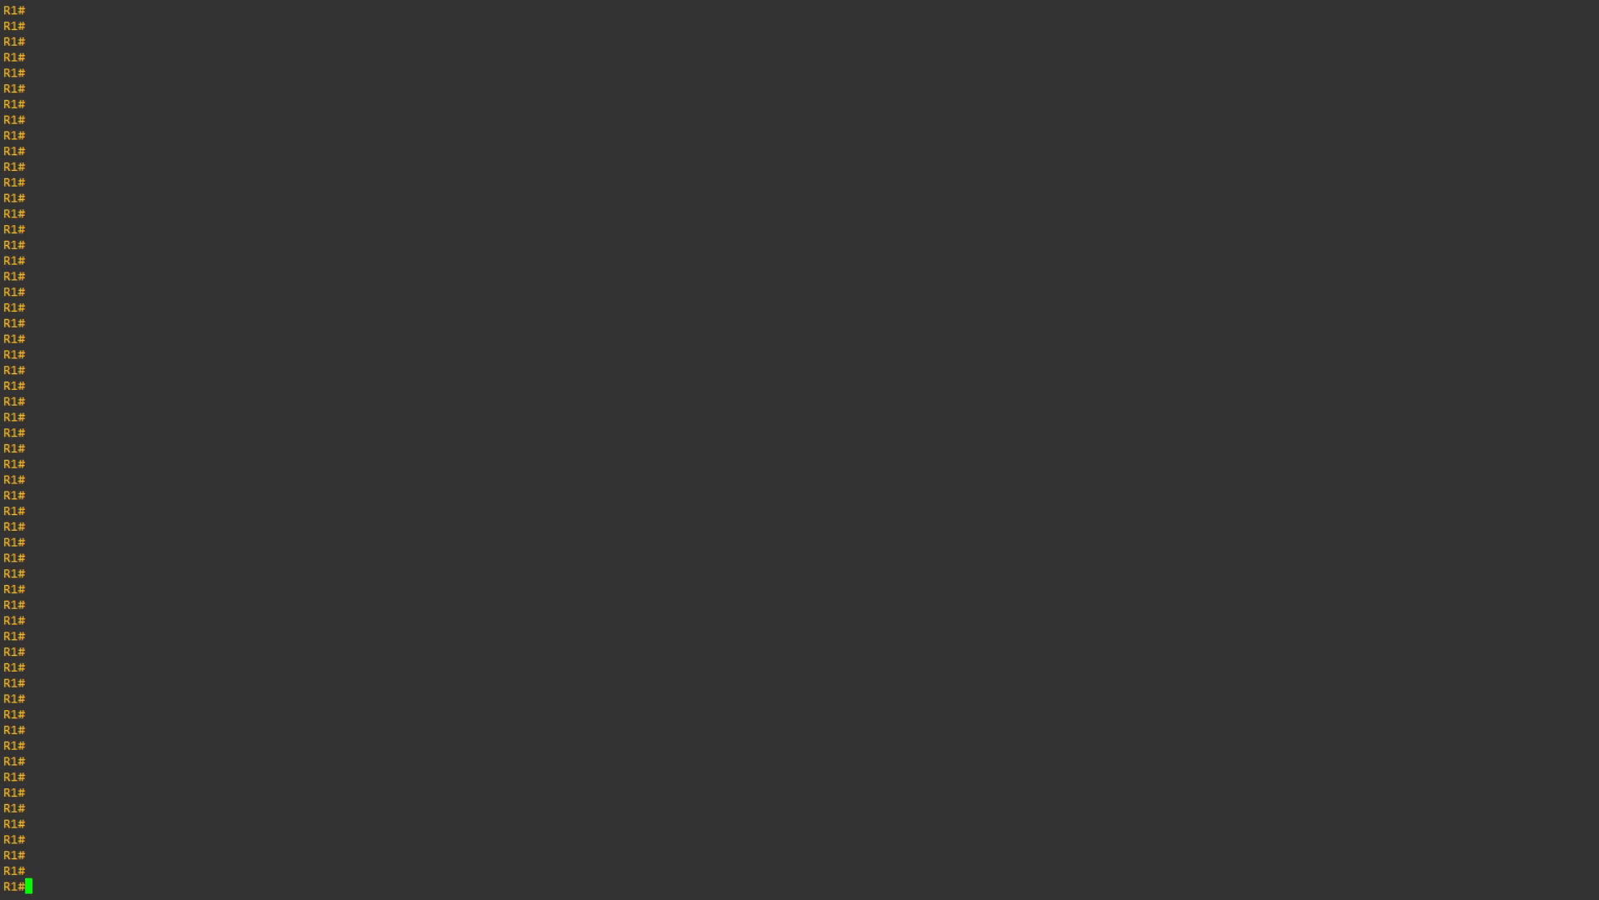
List R1's NTP associations to confirm sync to 185.121.25.242 at stratum 2
{"action": "type", "text": "show ntp associations"}
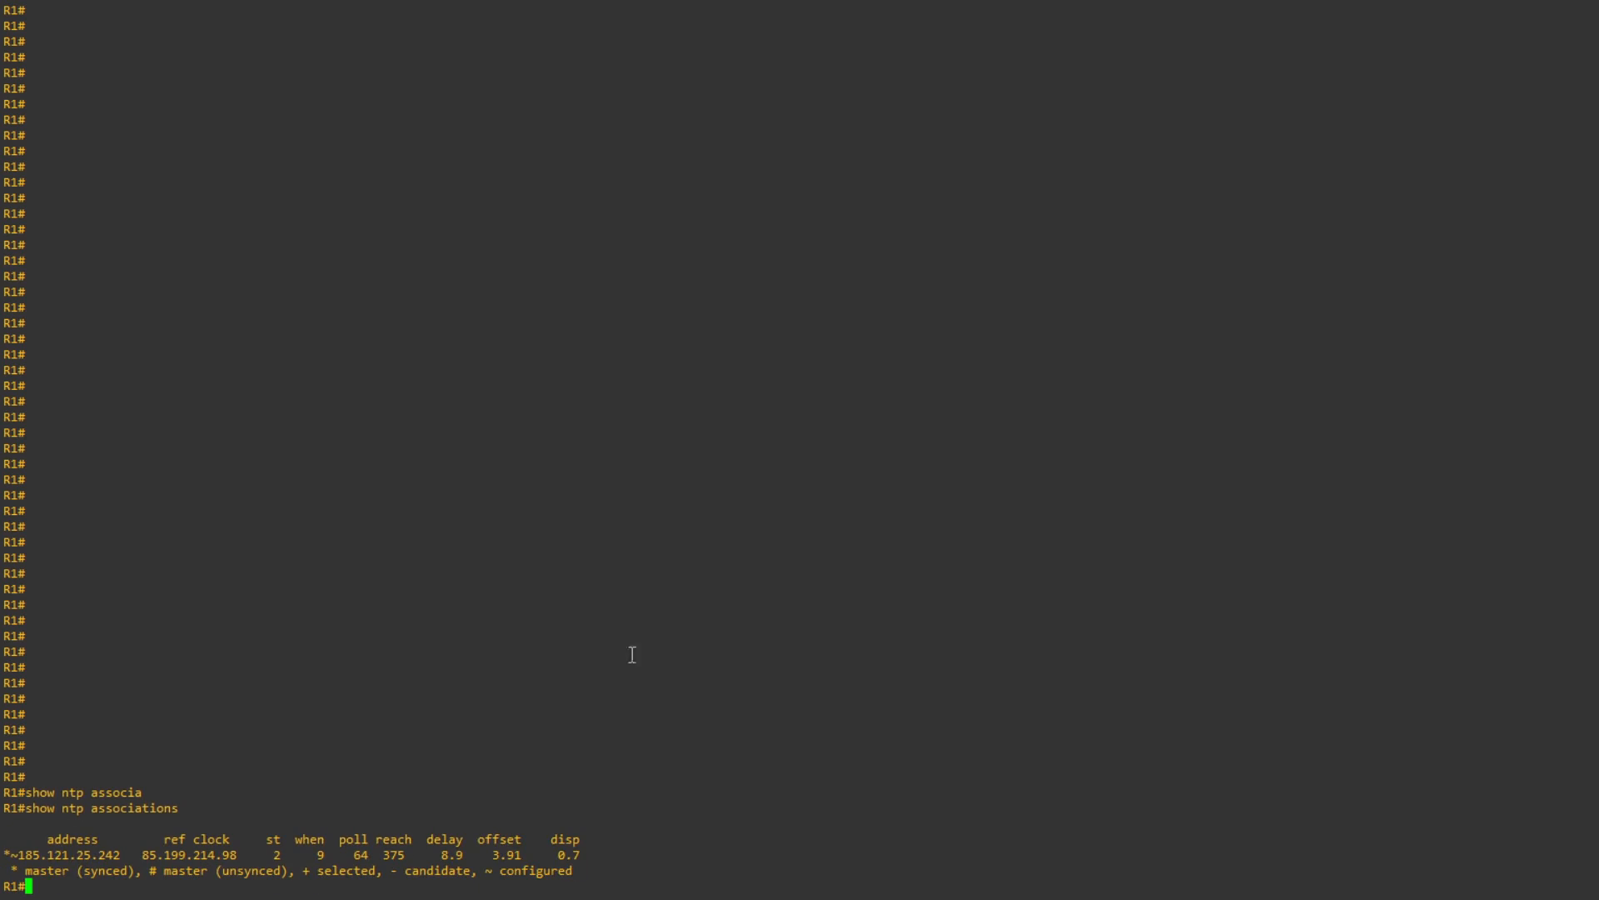
{"action": "mouse_move", "coordinate": [13, 853]}
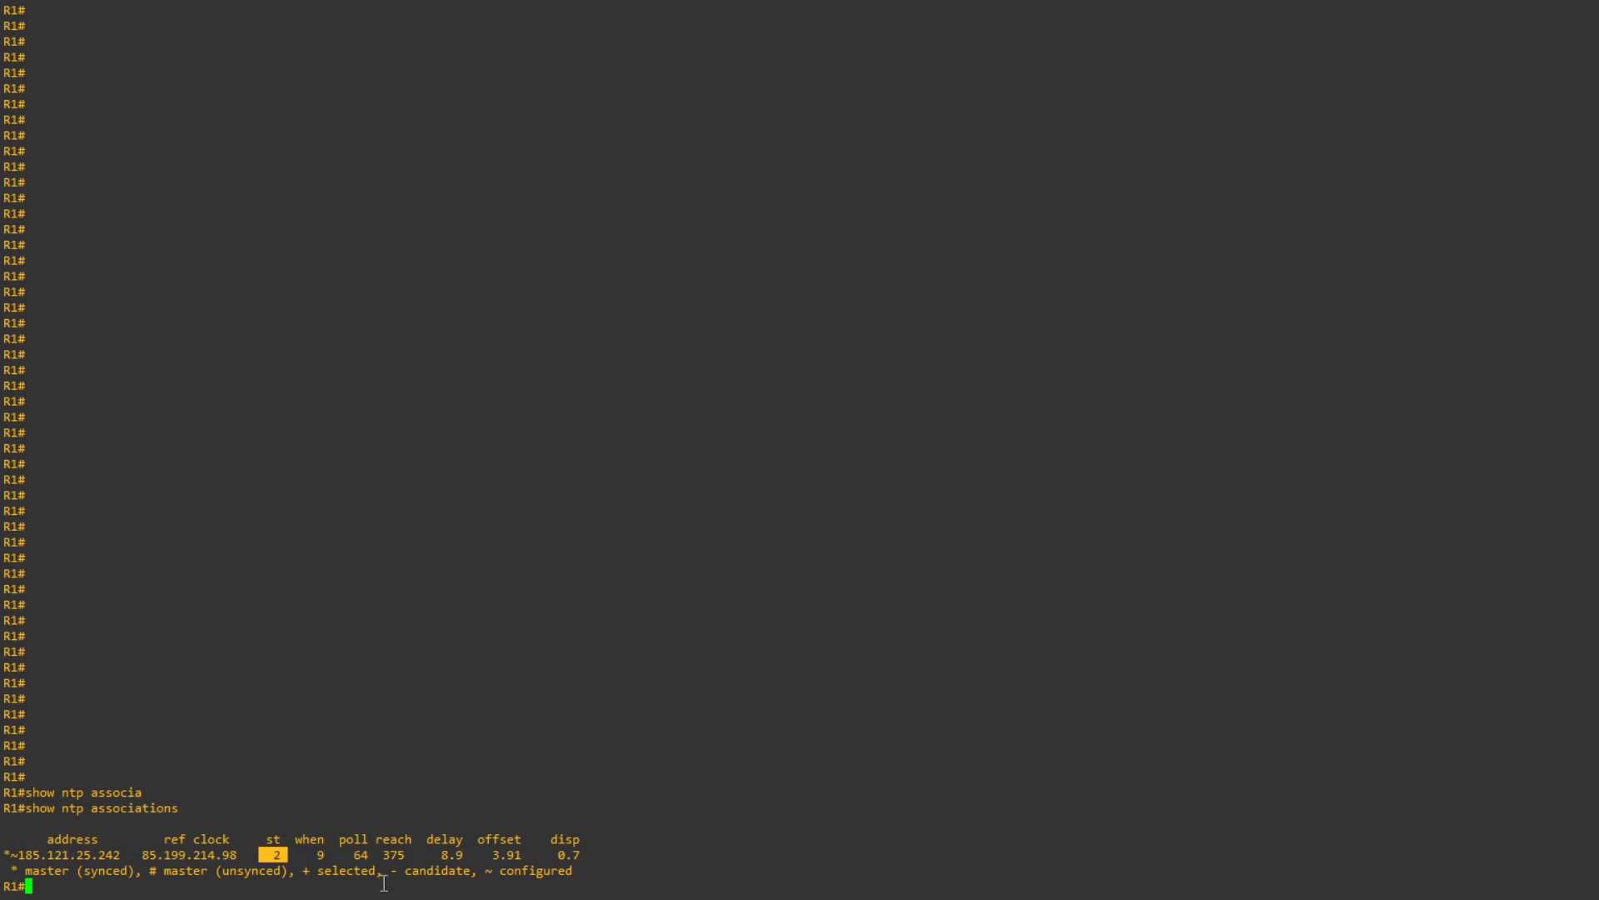
{"action": "mouse_move", "coordinate": [896, 749]}
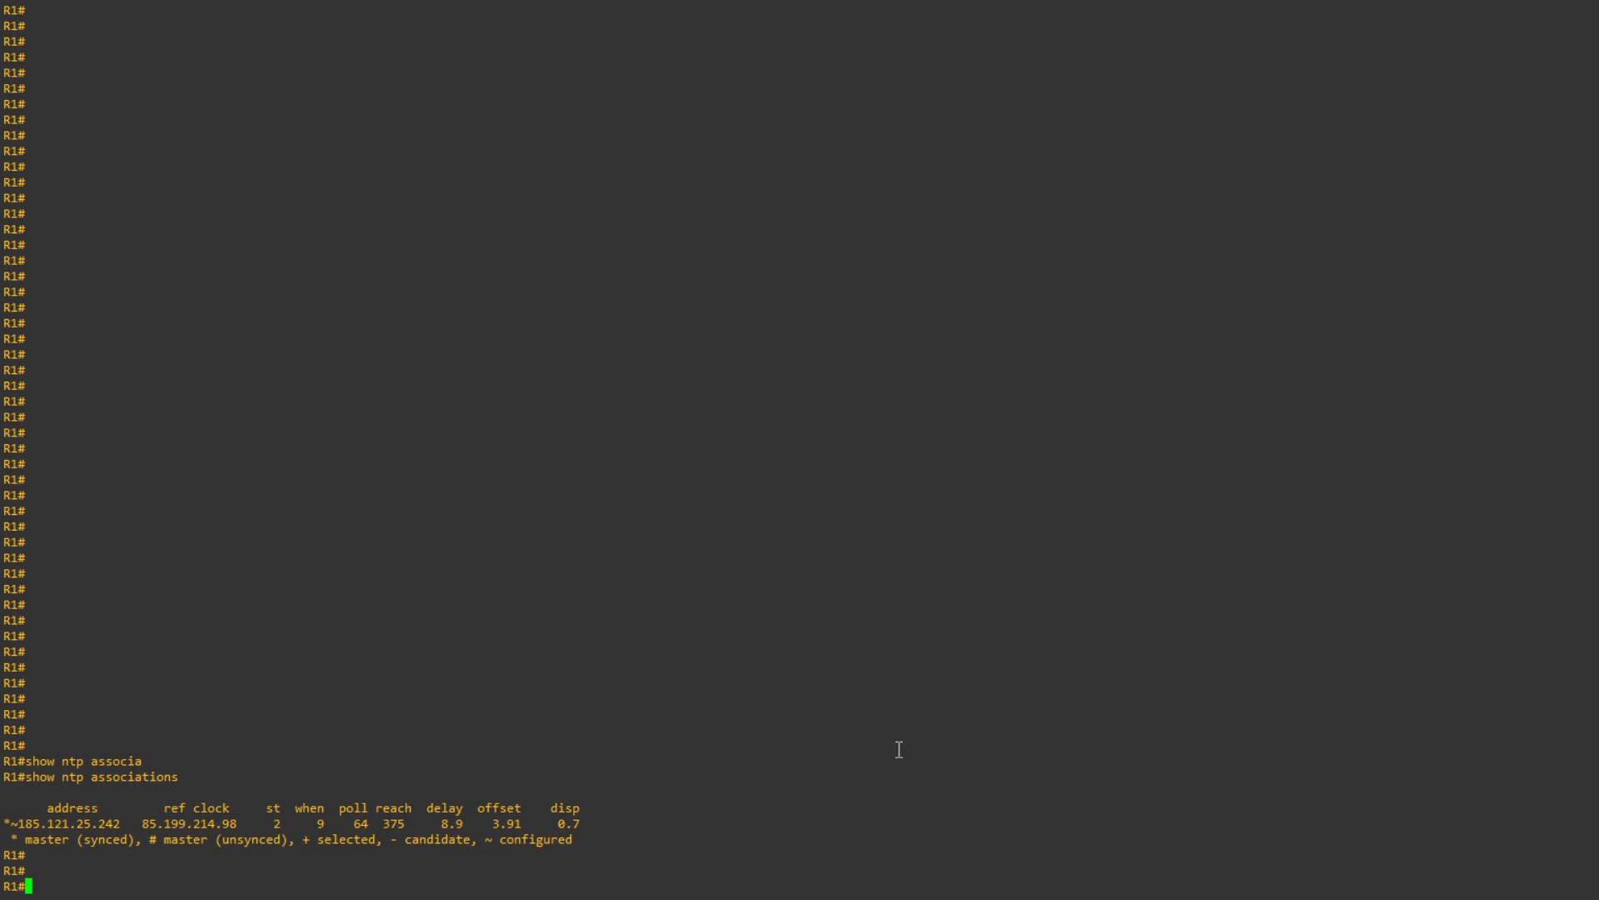
{"action": "type", "text": "show ntp status"}
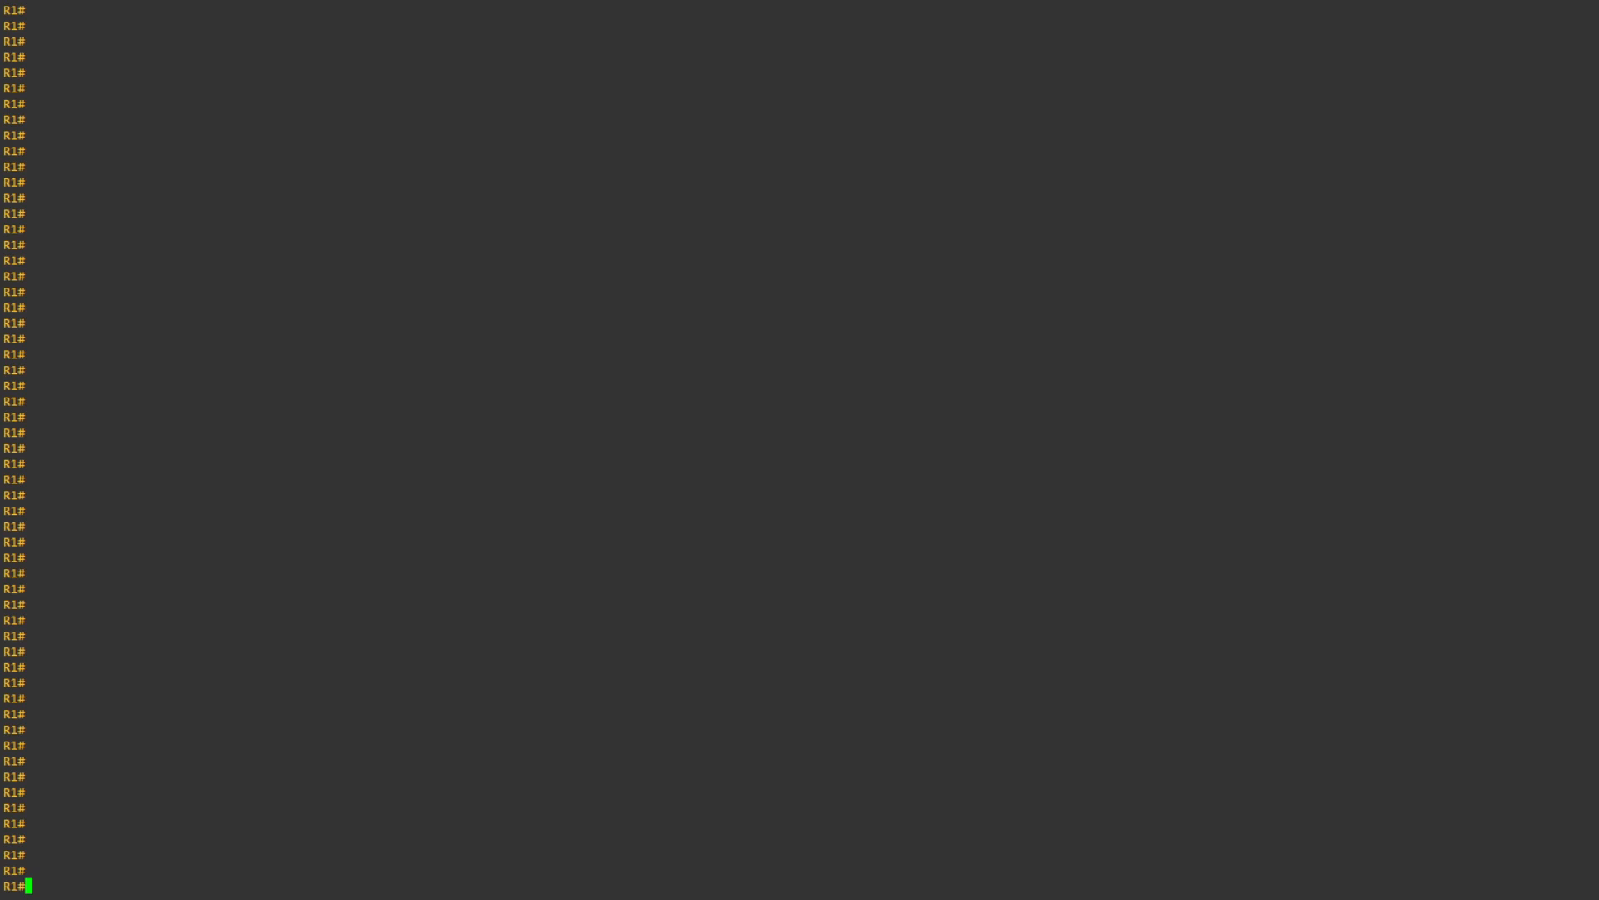
Configure NTP peer 10.1.1.1 on R2 and leave configuration mode with end
{"action": "type", "text": "conf t"}
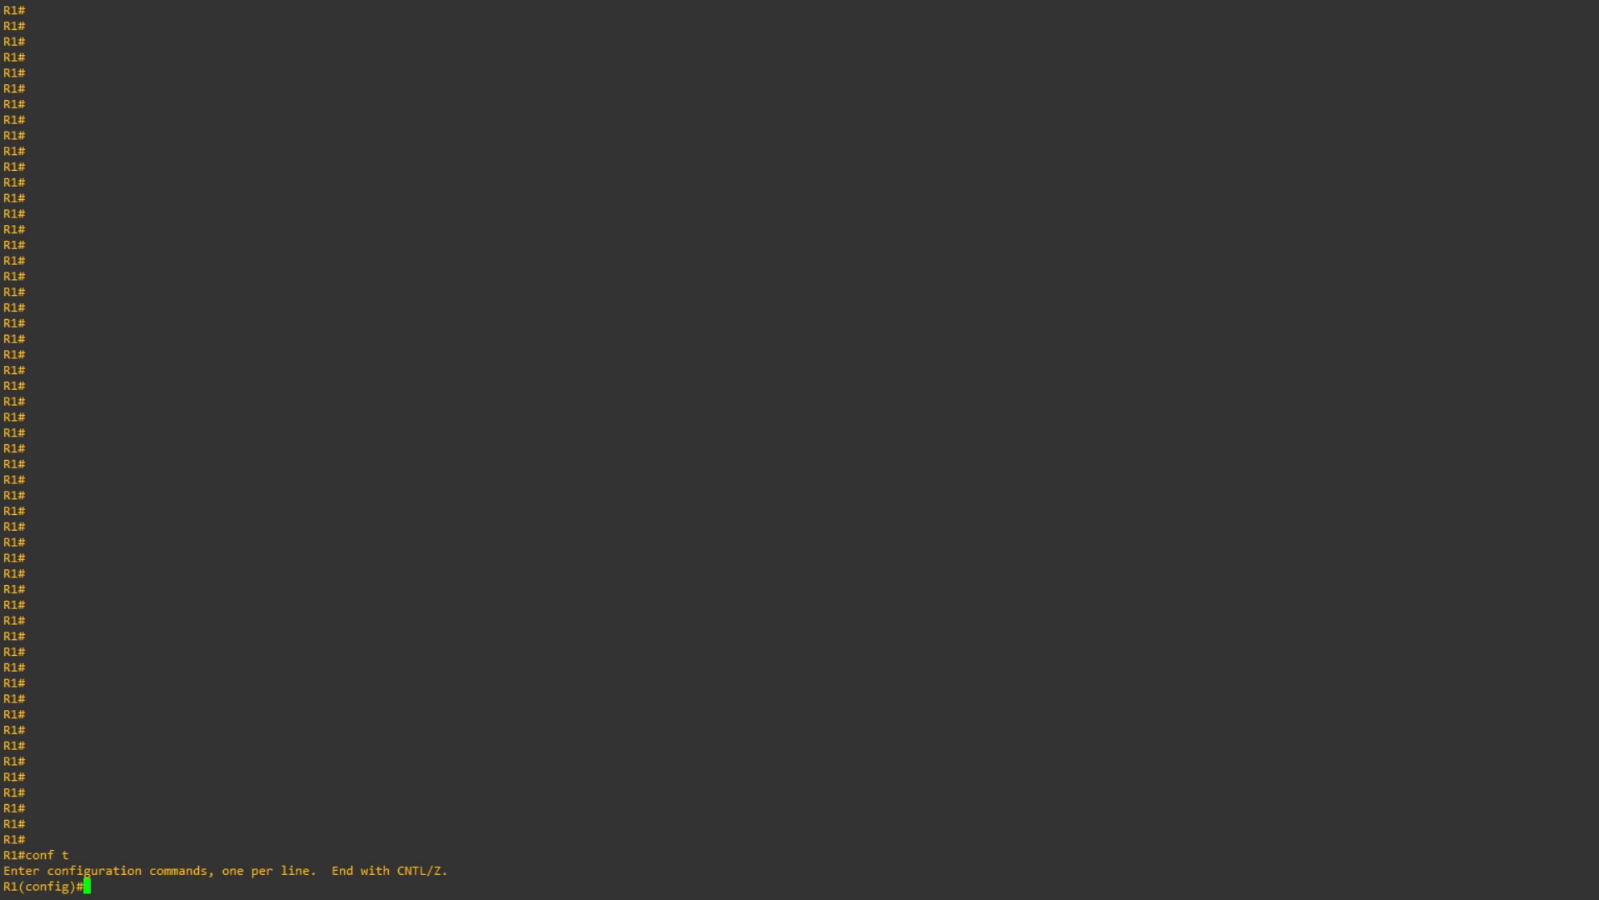
{"action": "type", "text": "ntp per"}
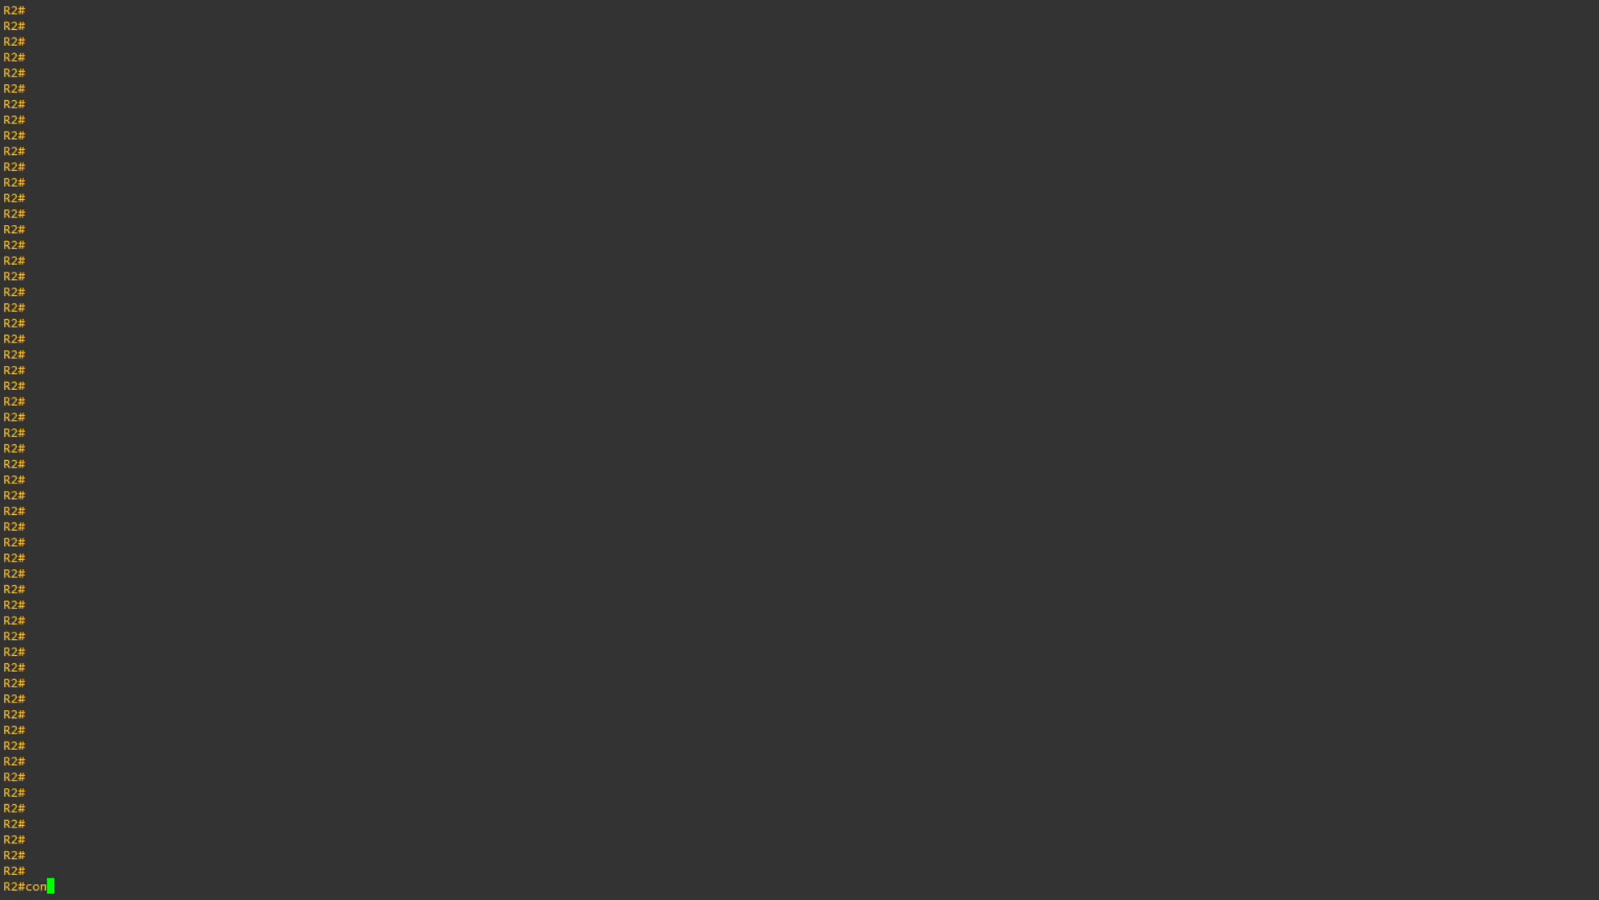
{"action": "type", "text": "ntp peer 10.1.1.1"}
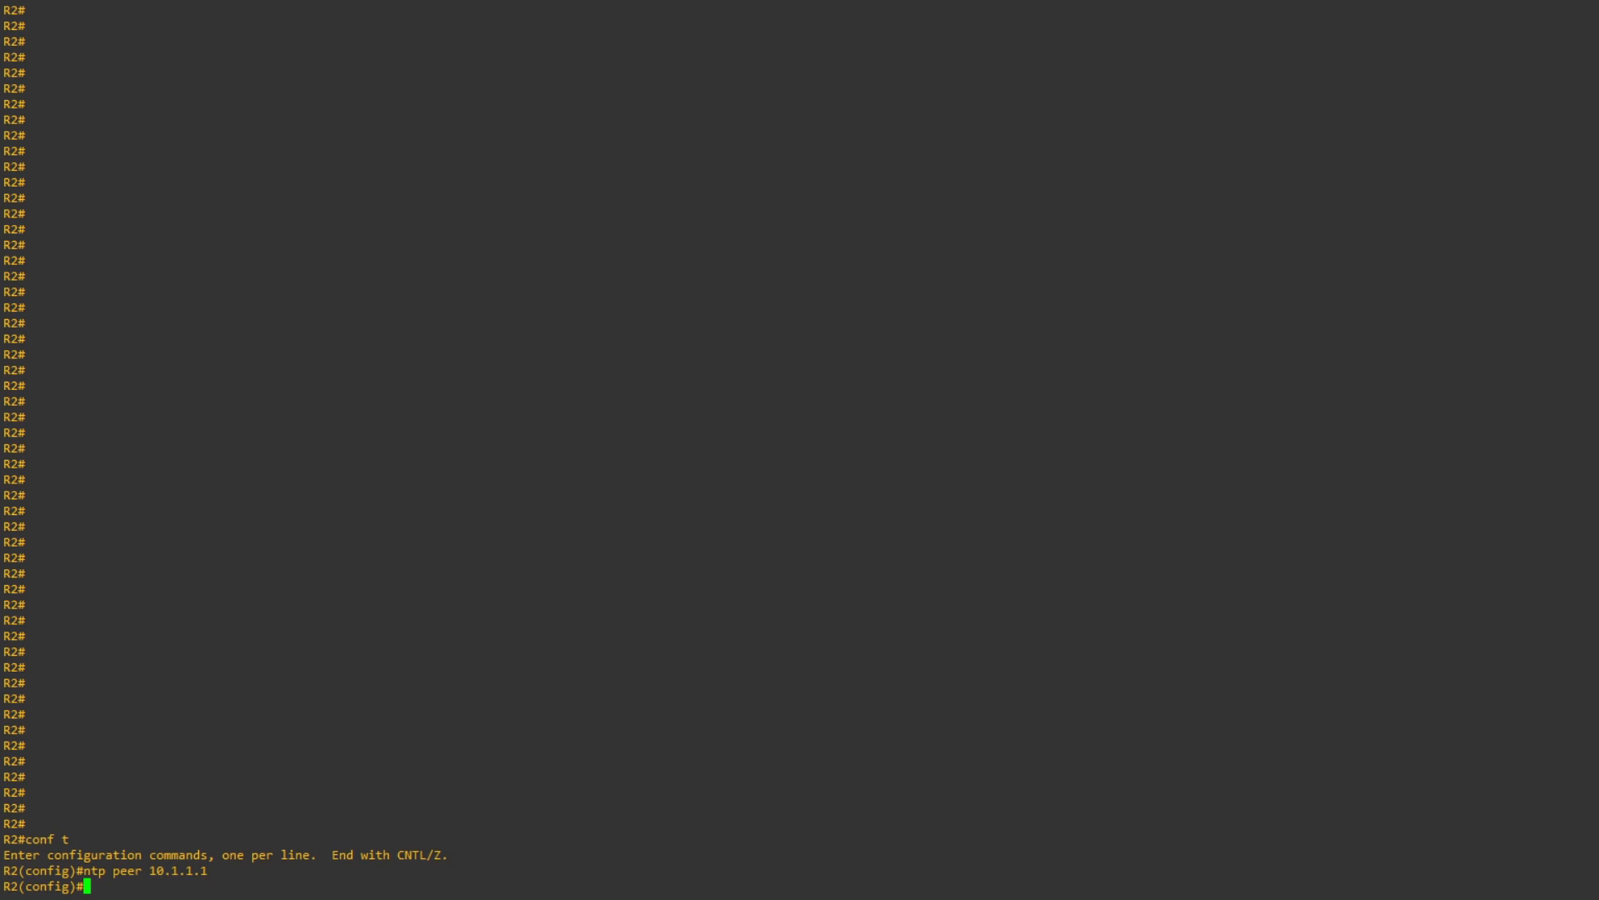
{"action": "type", "text": "end"}
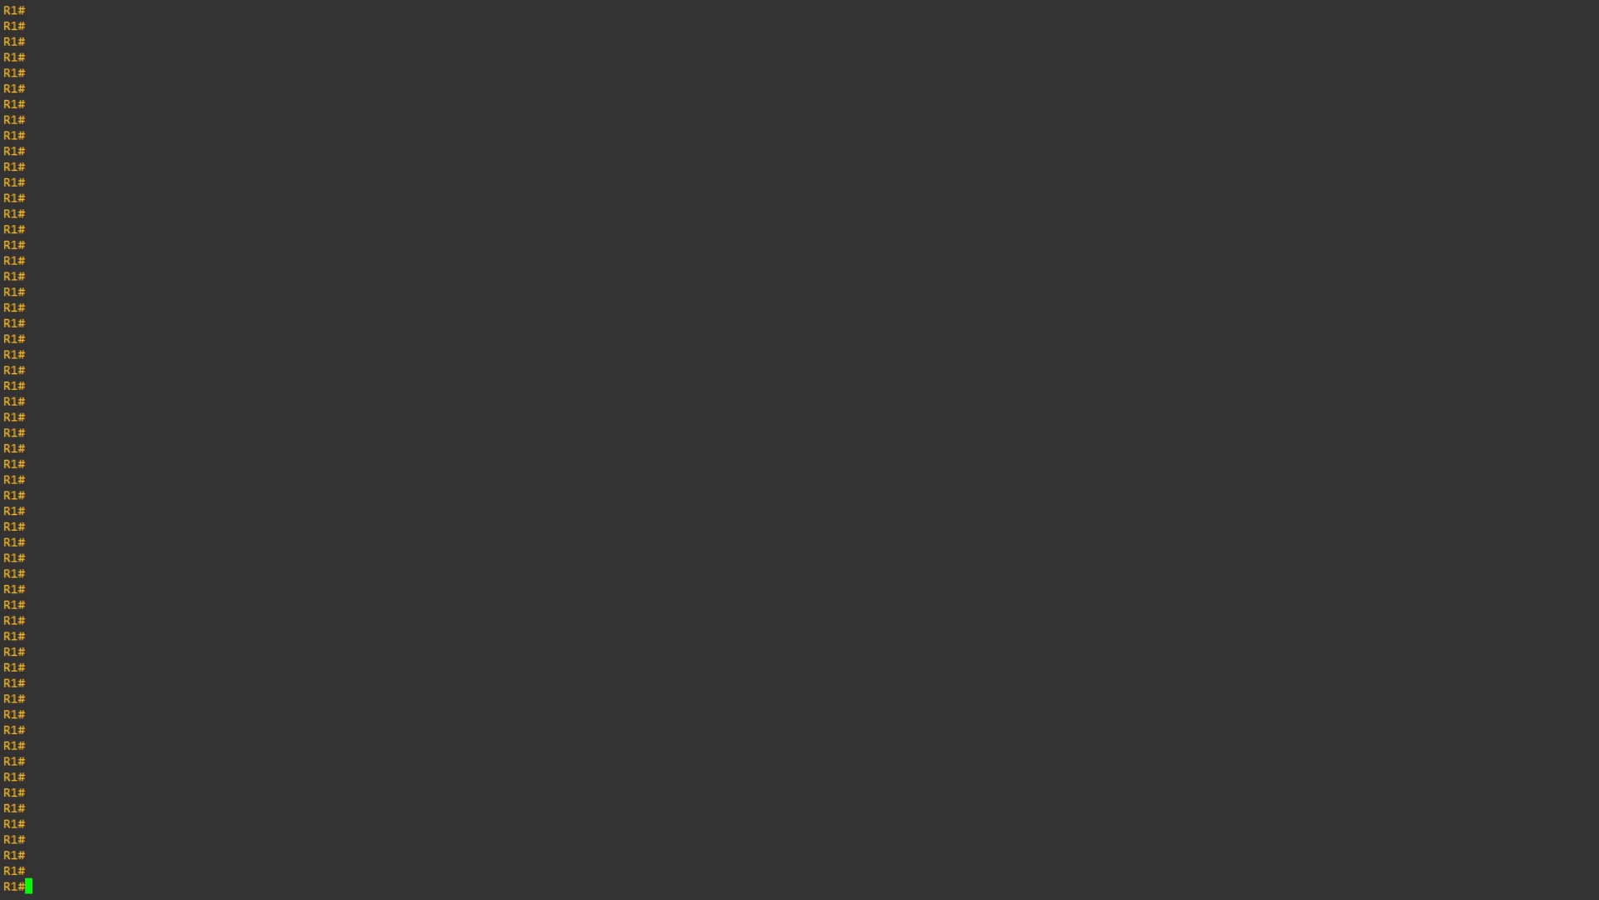
Begin a show ntp check back on R1
{"action": "type", "text": "show ntp"}
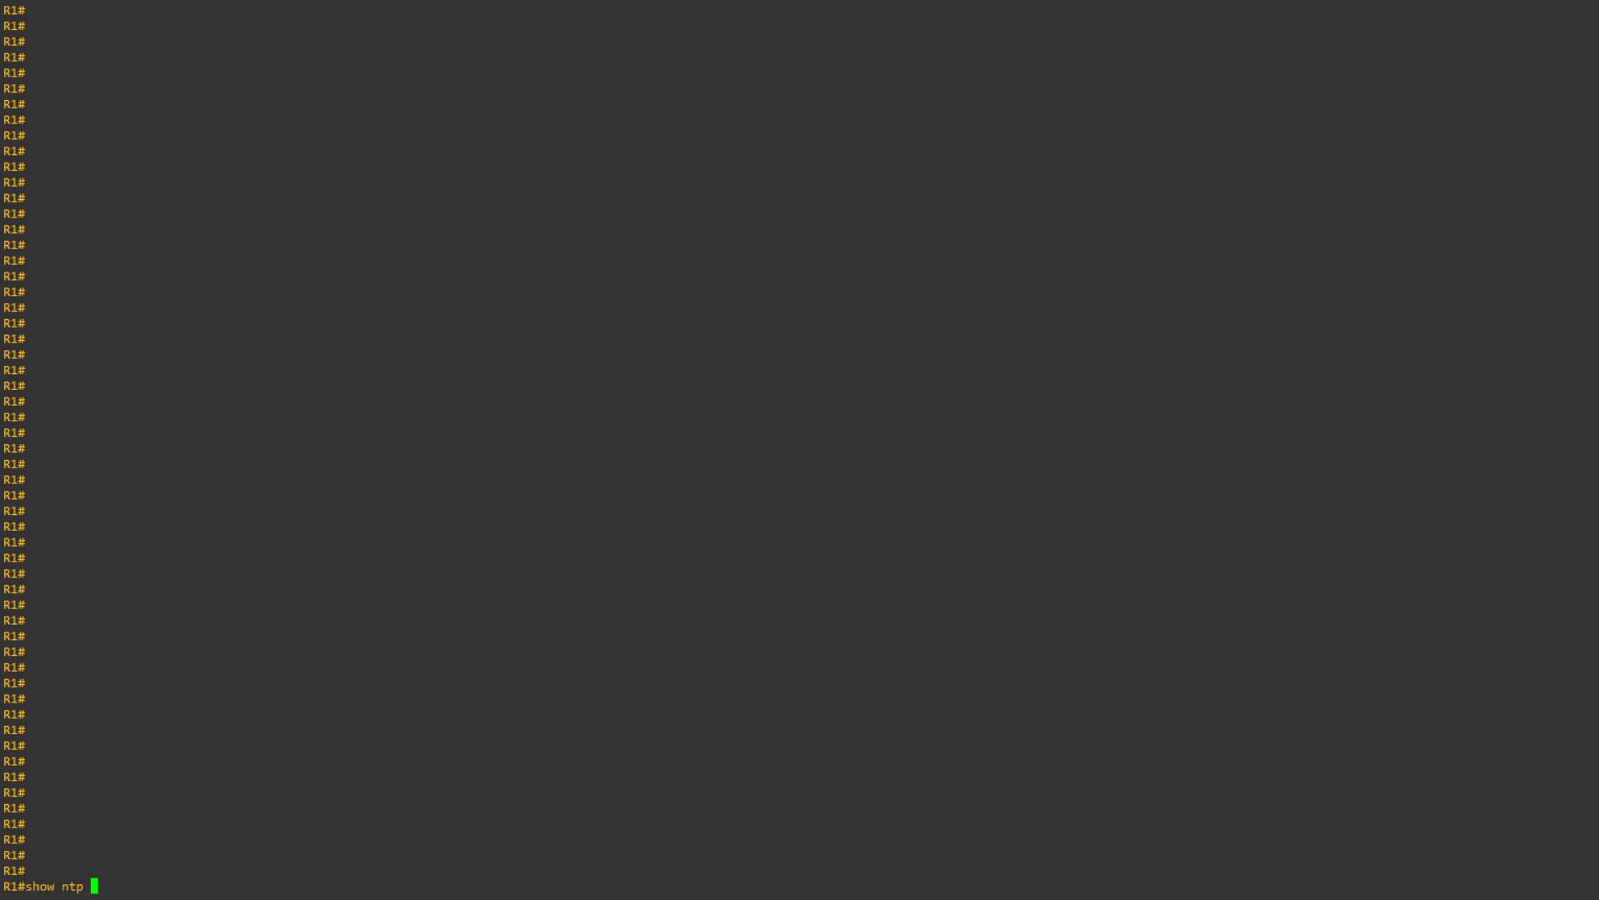